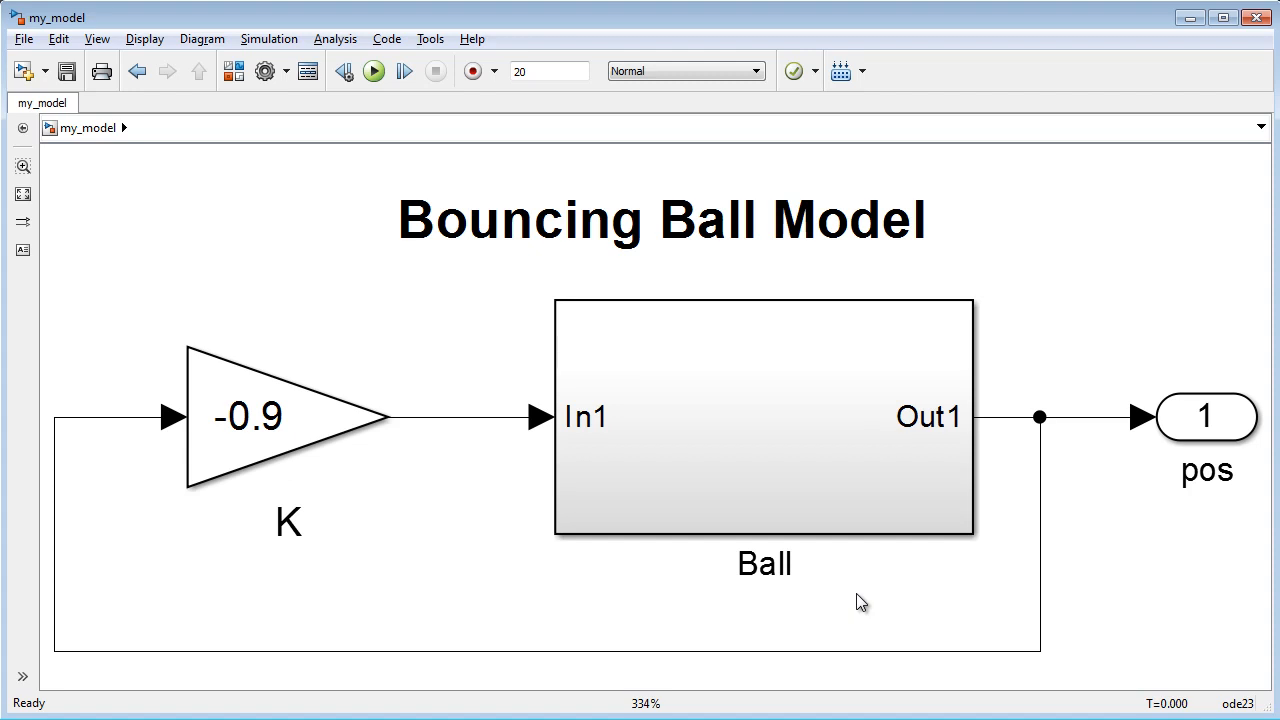
# Step: Review the Ball subsystem, then inspect the model-loading and simulation loop sections of parameter_sweep.m
pyautogui.click(764, 416)
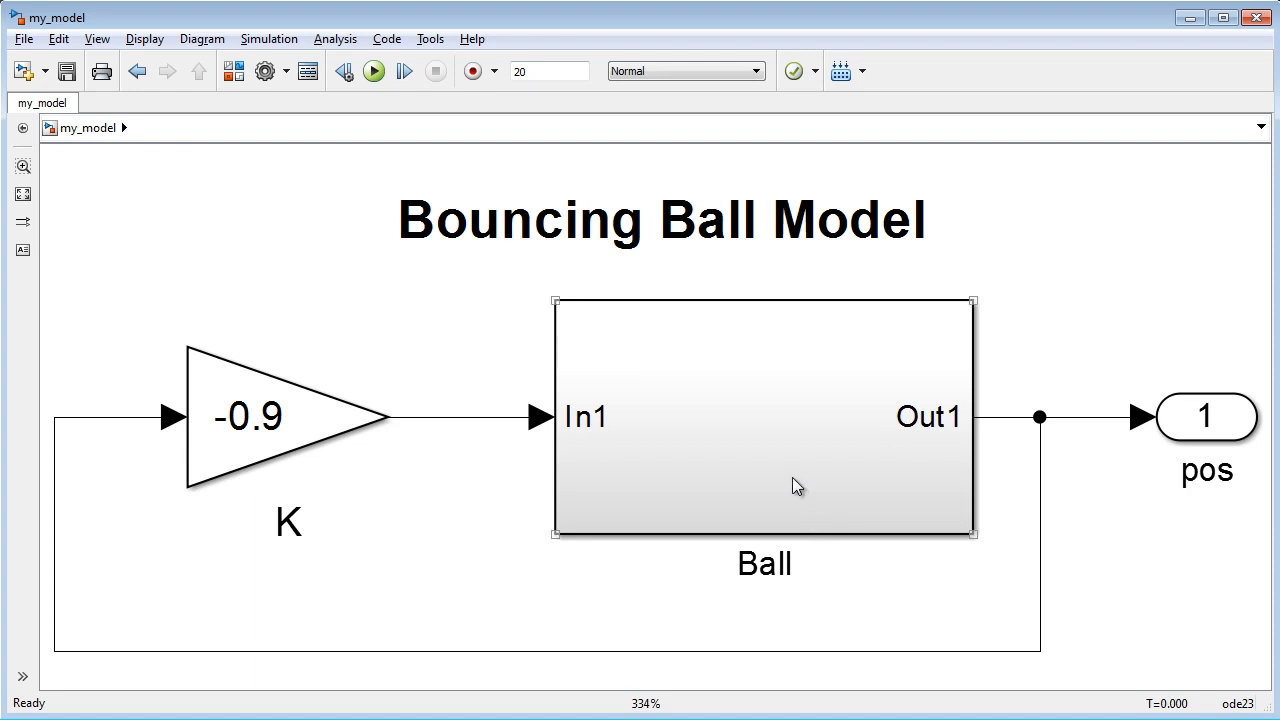
pyautogui.doubleClick(764, 418)
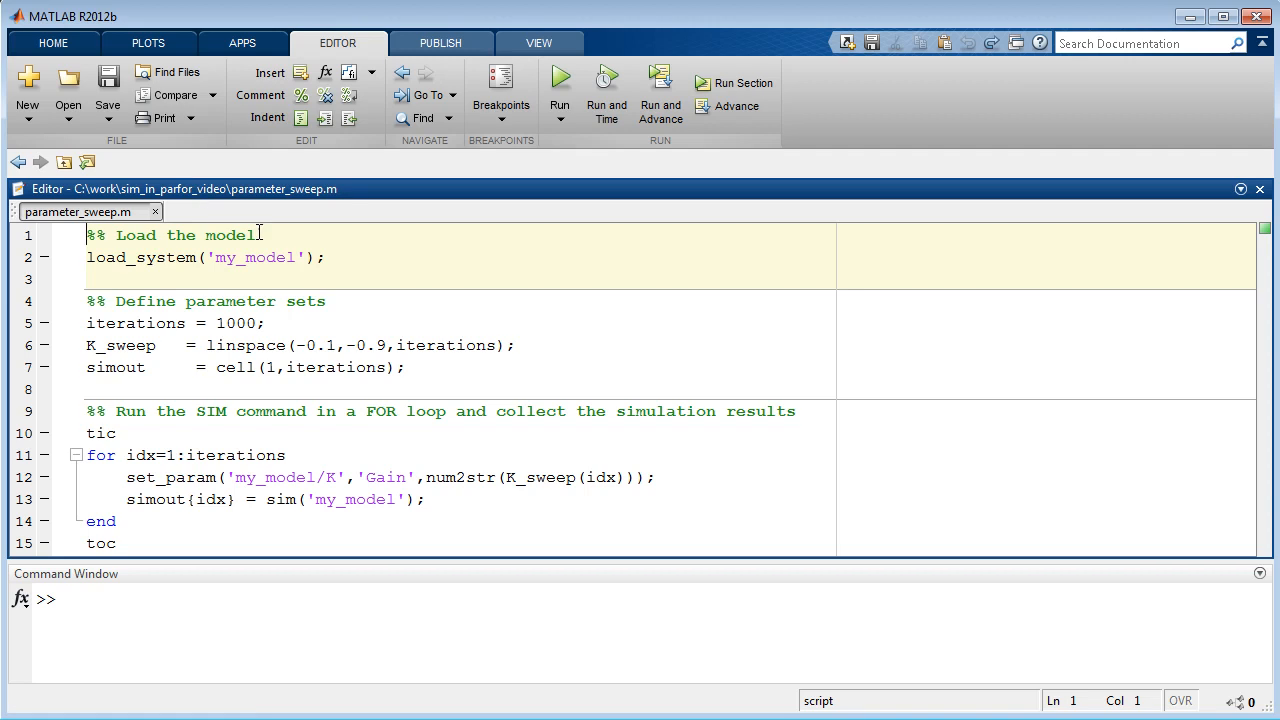
pyautogui.click(322, 300)
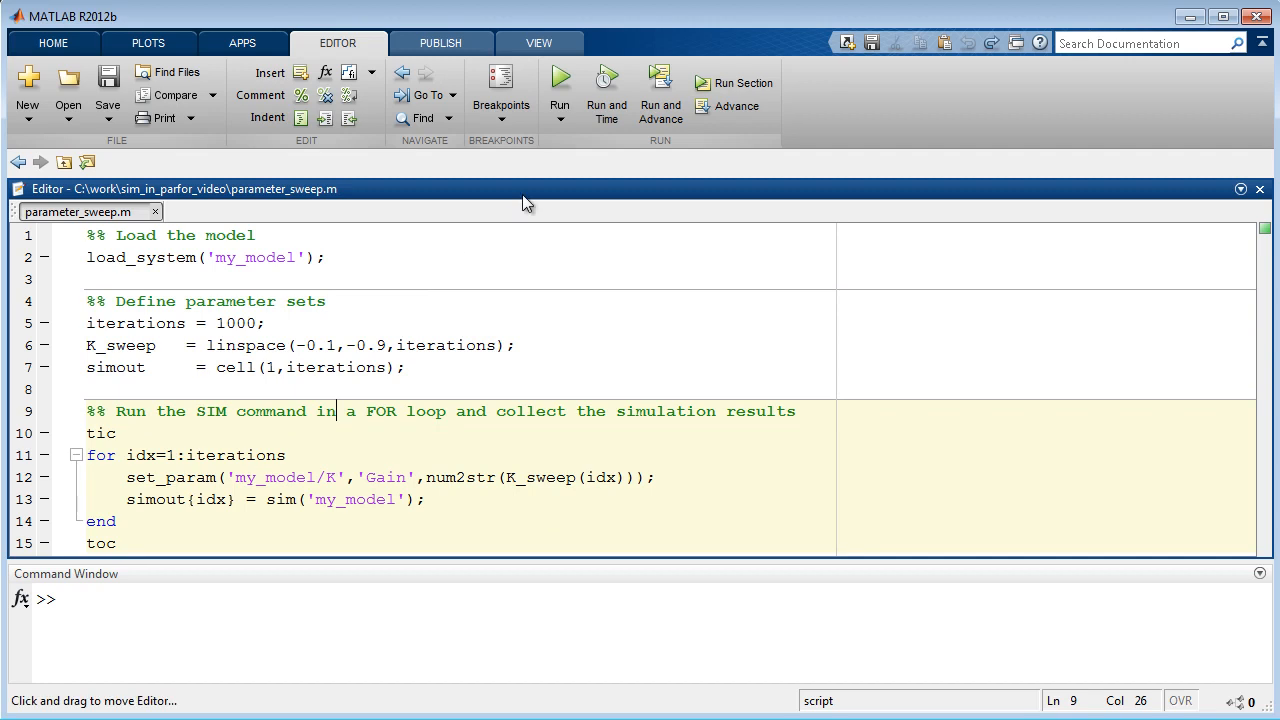
pyautogui.click(560, 84)
pyautogui.write('par')
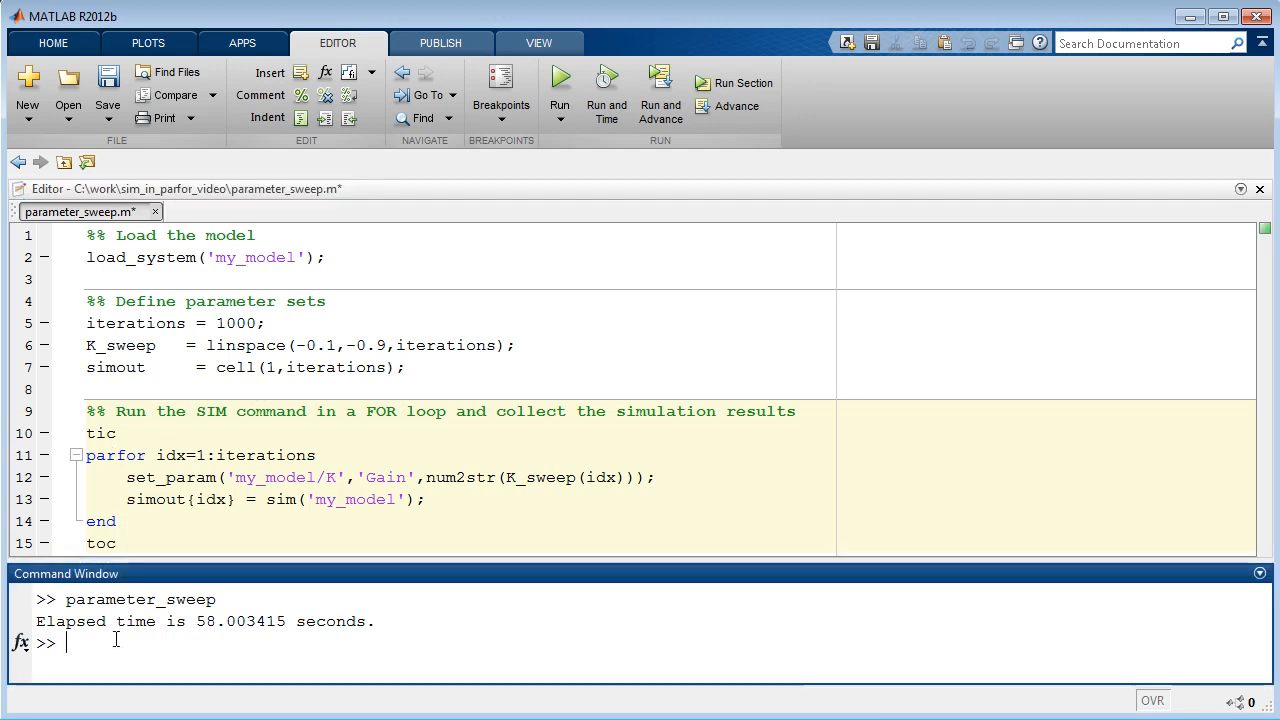
# Step: Run matlabpool with the local profile to connect 4 workers
pyautogui.write('matlabpool')
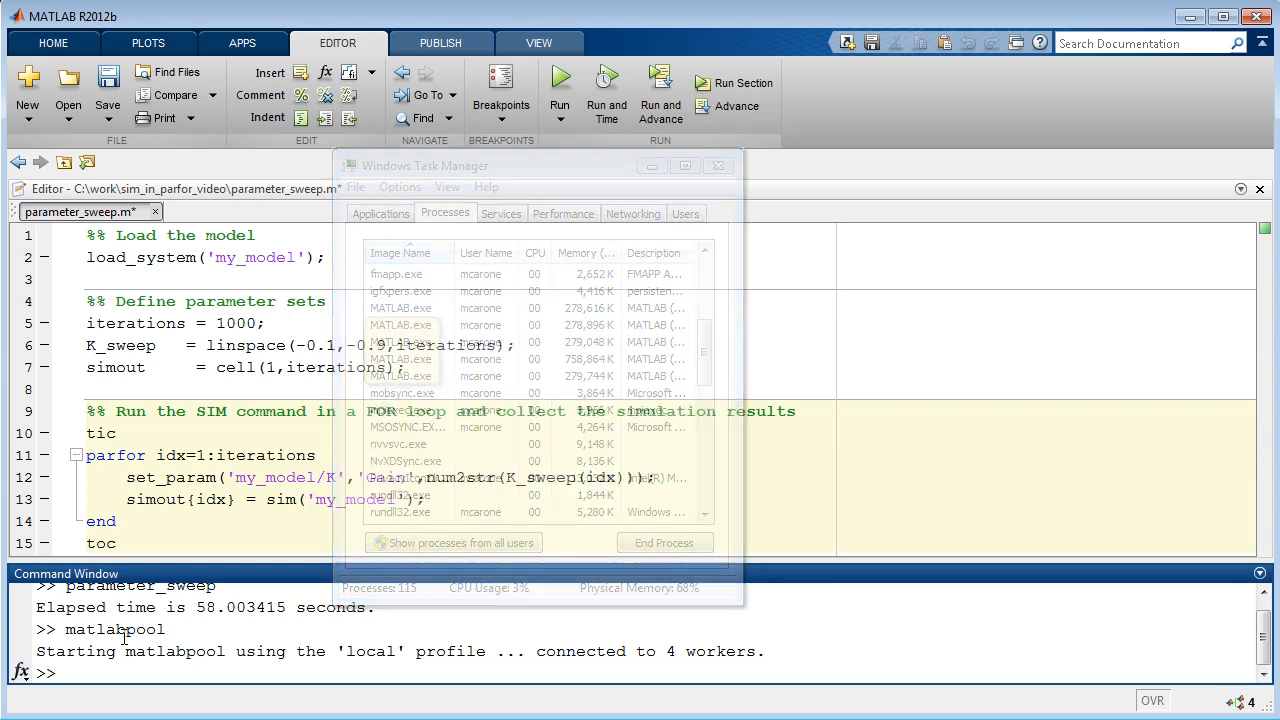
# Step: Place the load_system cell inside the parfor loop, then save and run parameter_sweep
pyautogui.click(716, 164)
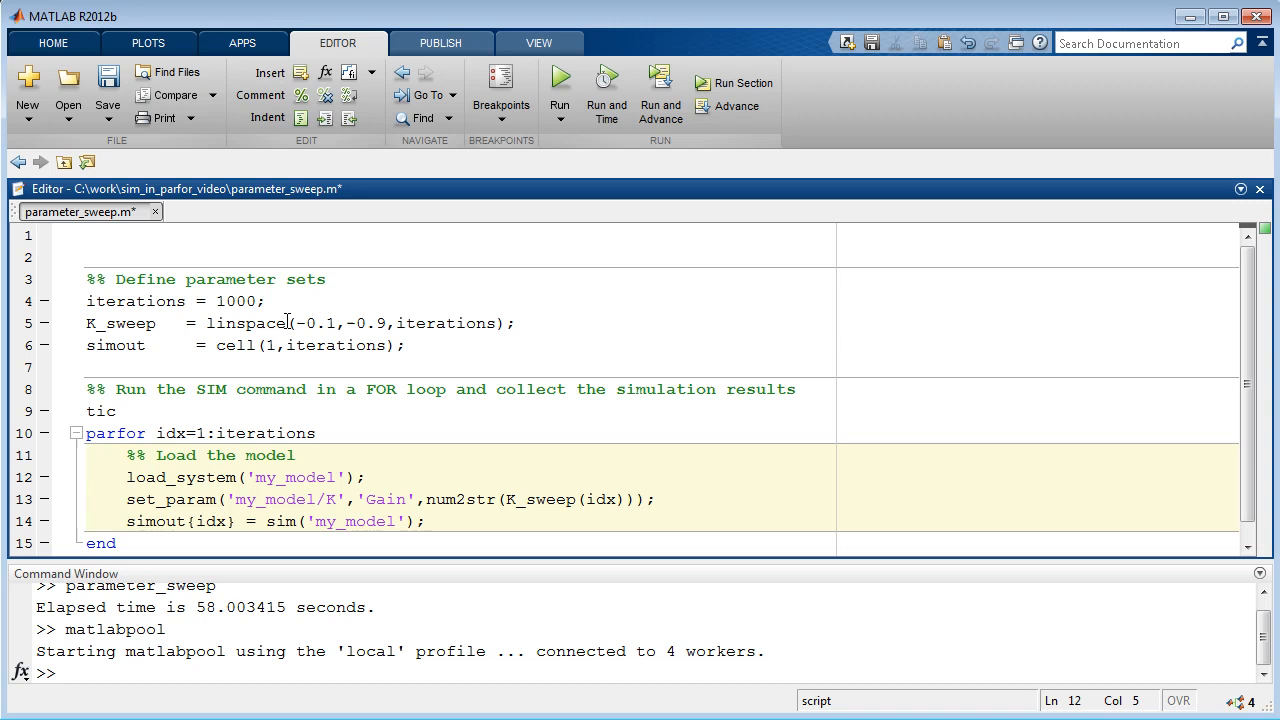
pyautogui.click(560, 88)
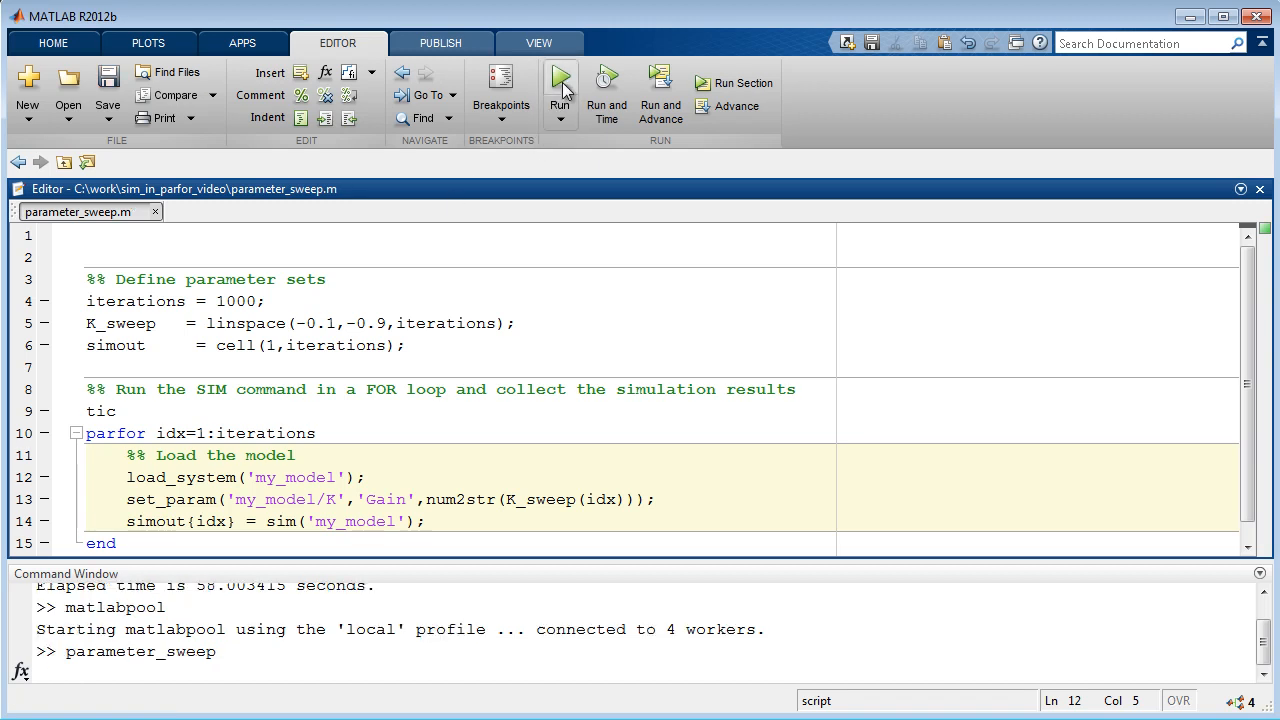